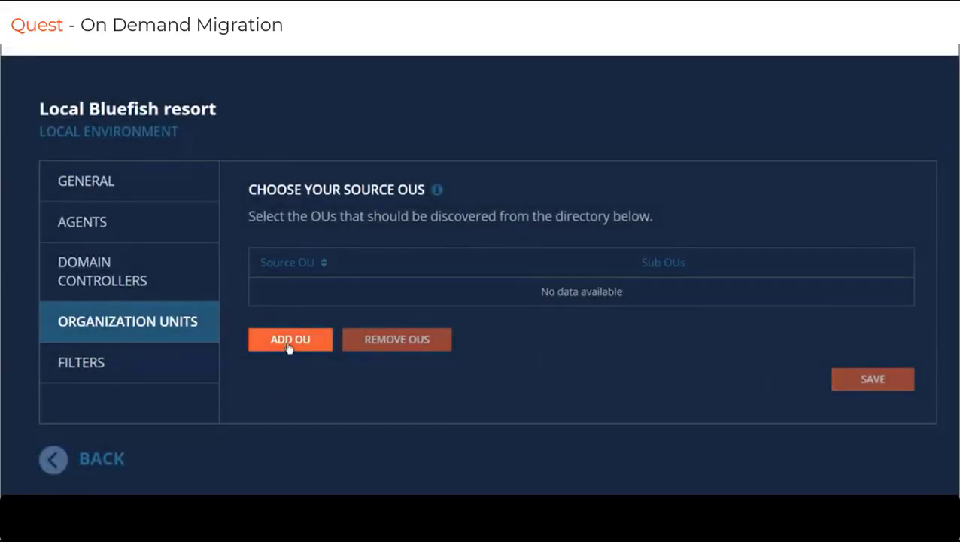
{"action": "mouse_move", "coordinate": [294, 343]}
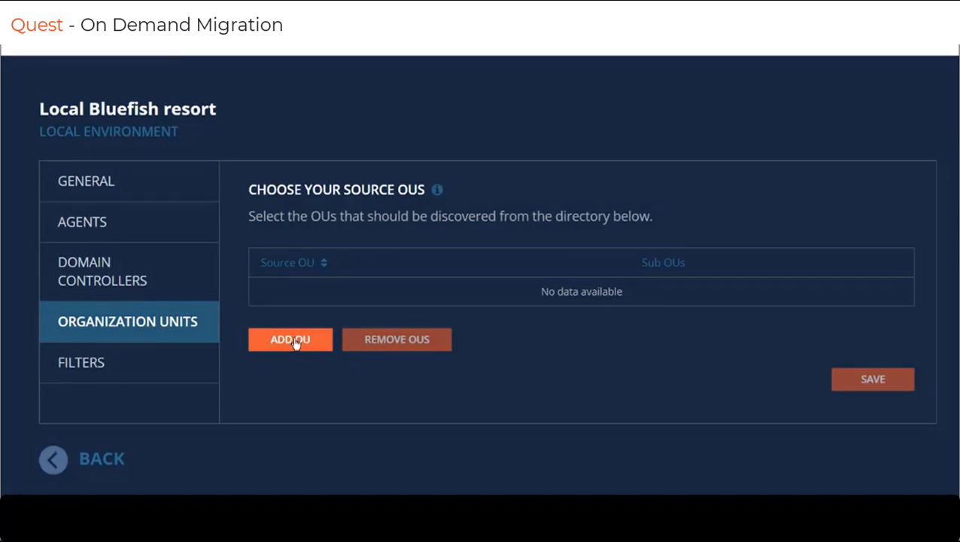
Step: Add Sales as a source OU in the chooser, its sub OUs included automatically
{"action": "left_click", "coordinate": [289, 339]}
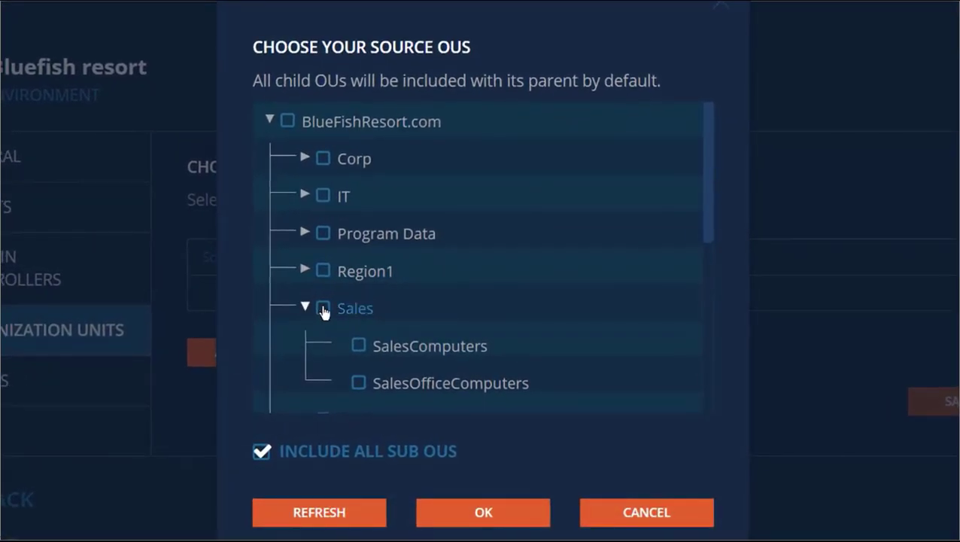
{"action": "left_click", "coordinate": [322, 307]}
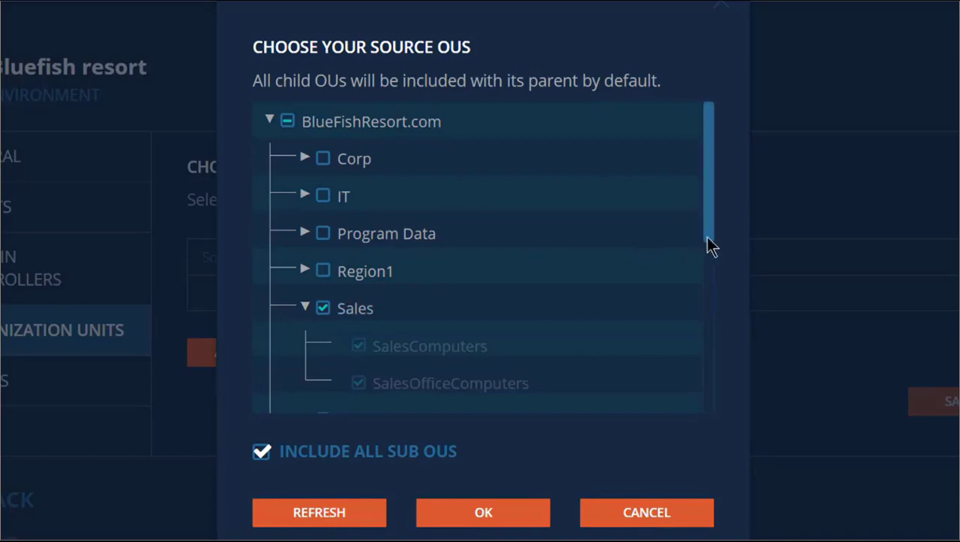
{"action": "scroll", "scroll_direction": "down", "scroll_amount": 3}
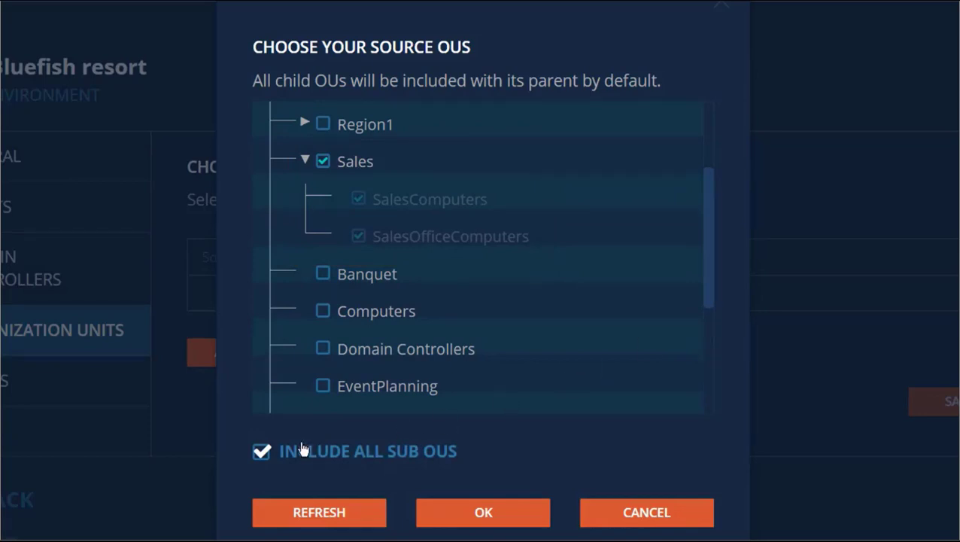
Step: Untick Include All Sub OUs, check SalesOfficeComputers and Region1, then refresh the OU tree
{"action": "left_click", "coordinate": [262, 451]}
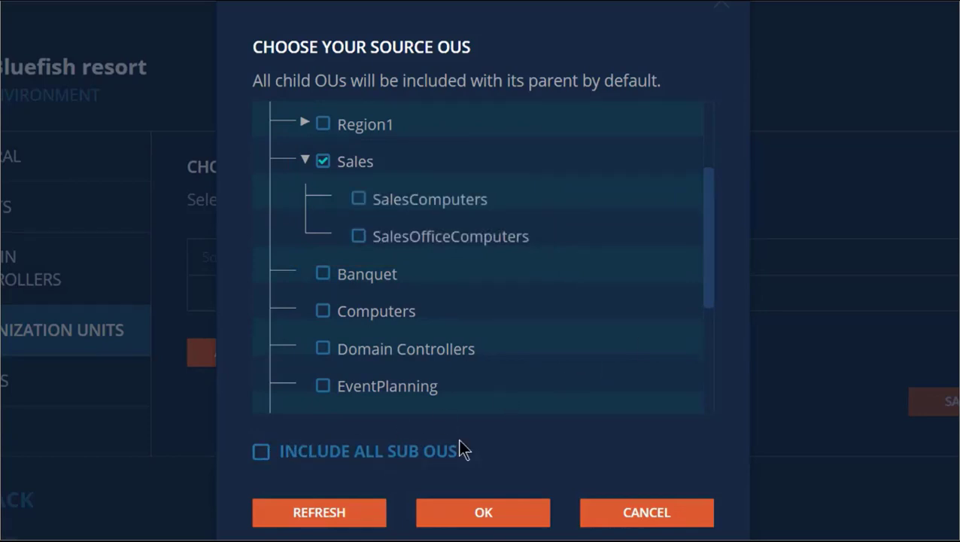
{"action": "left_click", "coordinate": [358, 237]}
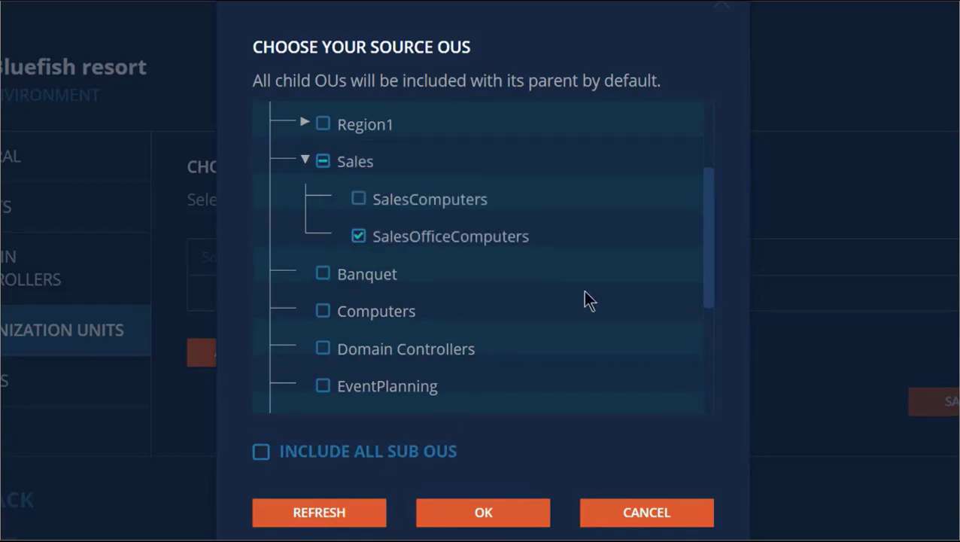
{"action": "left_click", "coordinate": [322, 124]}
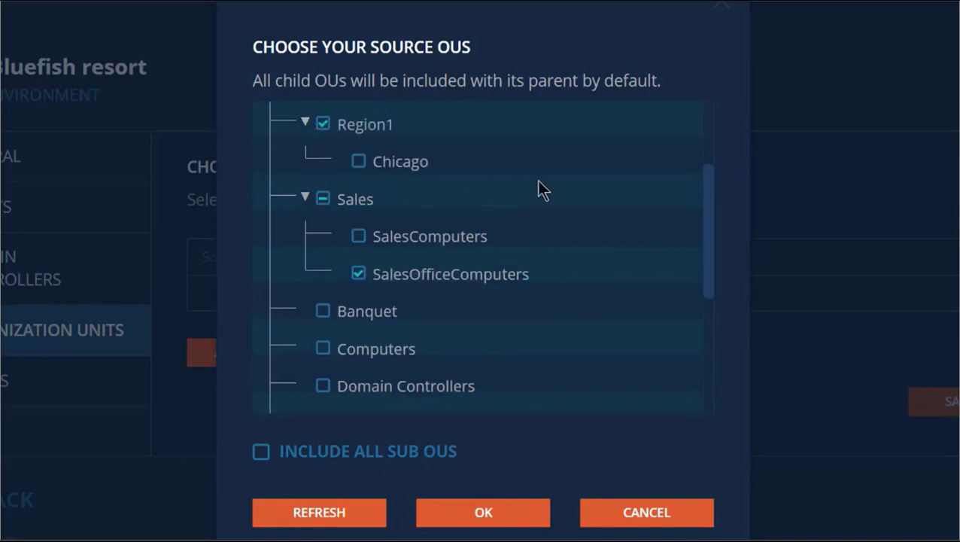
{"action": "left_click", "coordinate": [322, 385]}
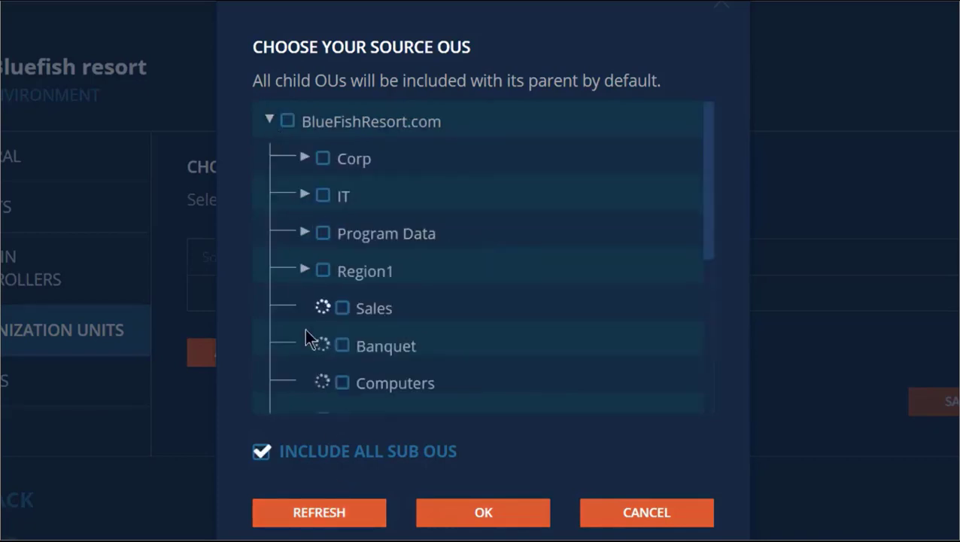
Step: Choose Region1 alone as the source OU without sub OUs and confirm
{"action": "left_click", "coordinate": [262, 452]}
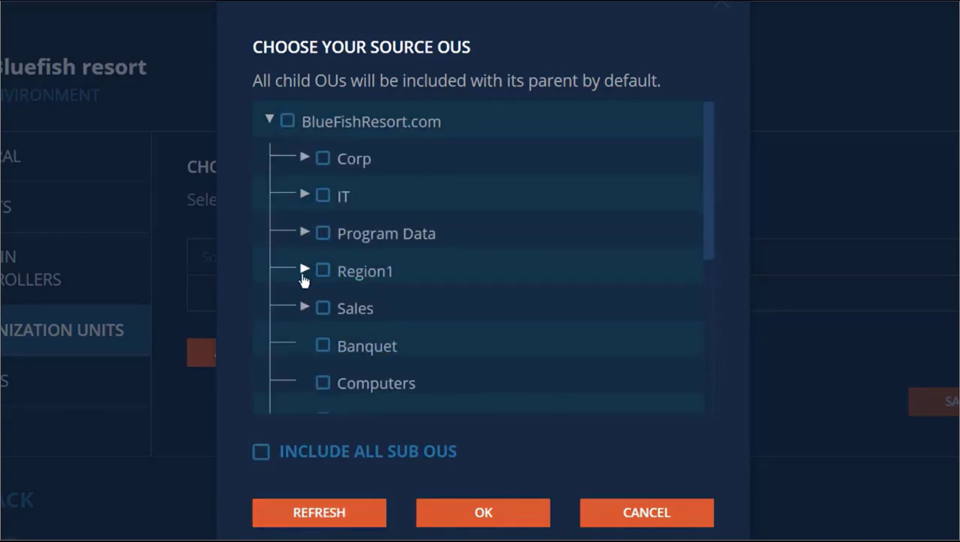
{"action": "left_click", "coordinate": [304, 271]}
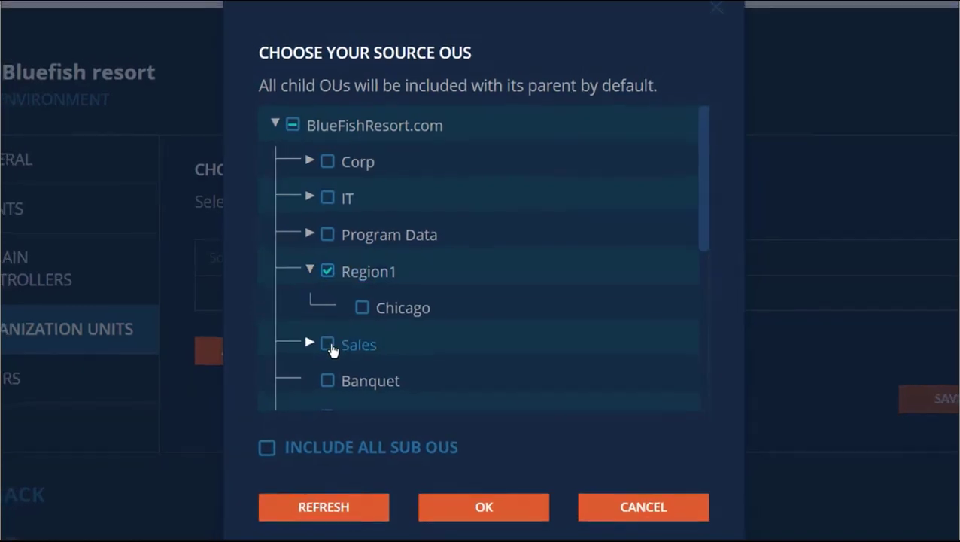
{"action": "left_click", "coordinate": [484, 506]}
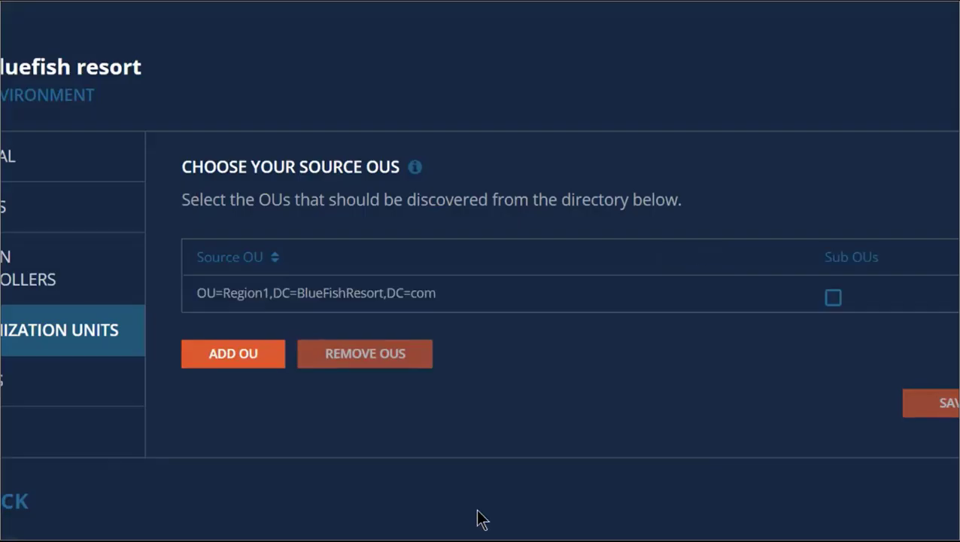
Step: Remove the Region1 and IT rows from the source OU table, leaving only Sales
{"action": "left_click", "coordinate": [232, 352]}
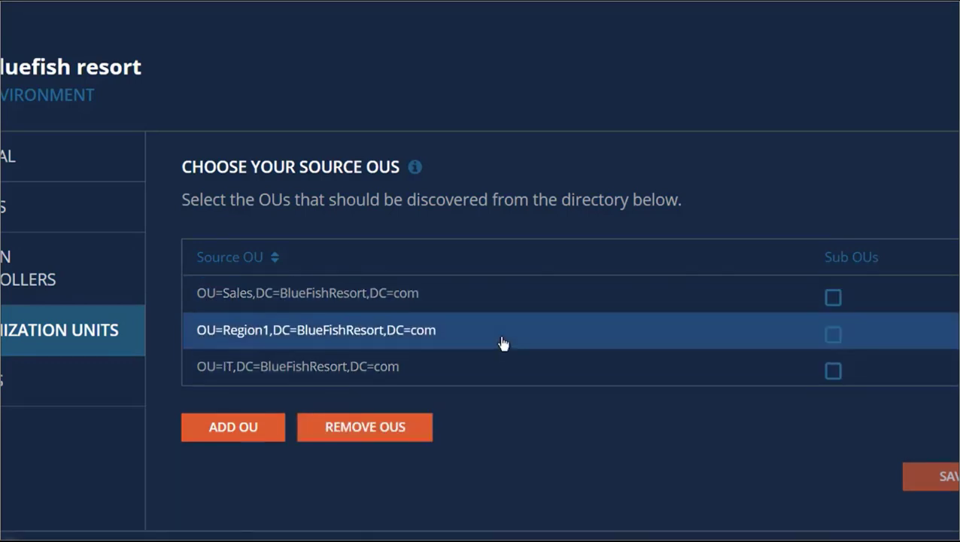
{"action": "left_click", "coordinate": [364, 427]}
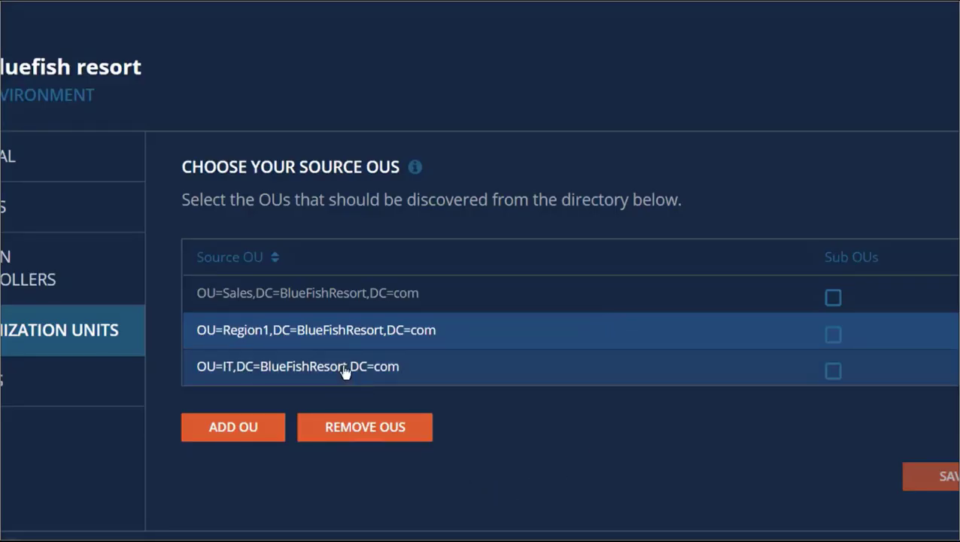
{"action": "left_click", "coordinate": [298, 367]}
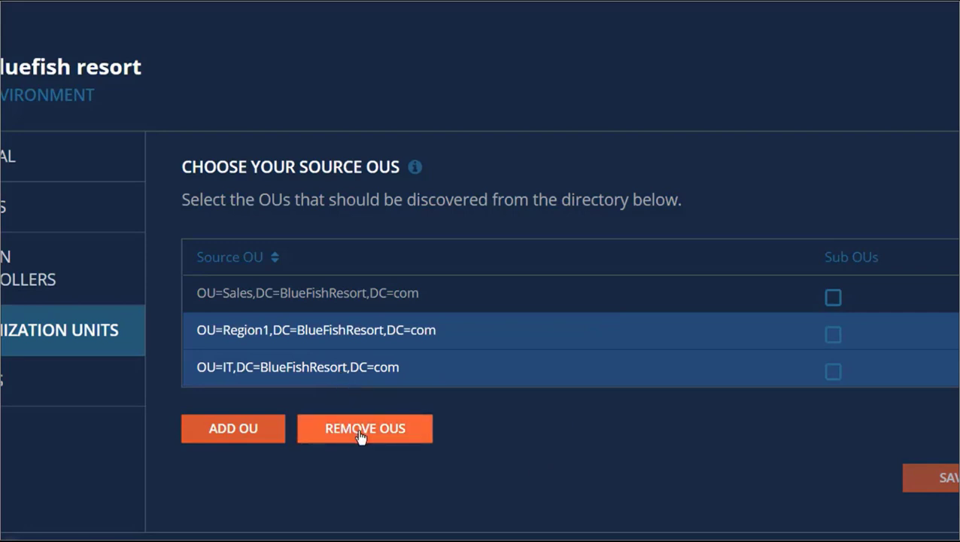
{"action": "left_click", "coordinate": [364, 428]}
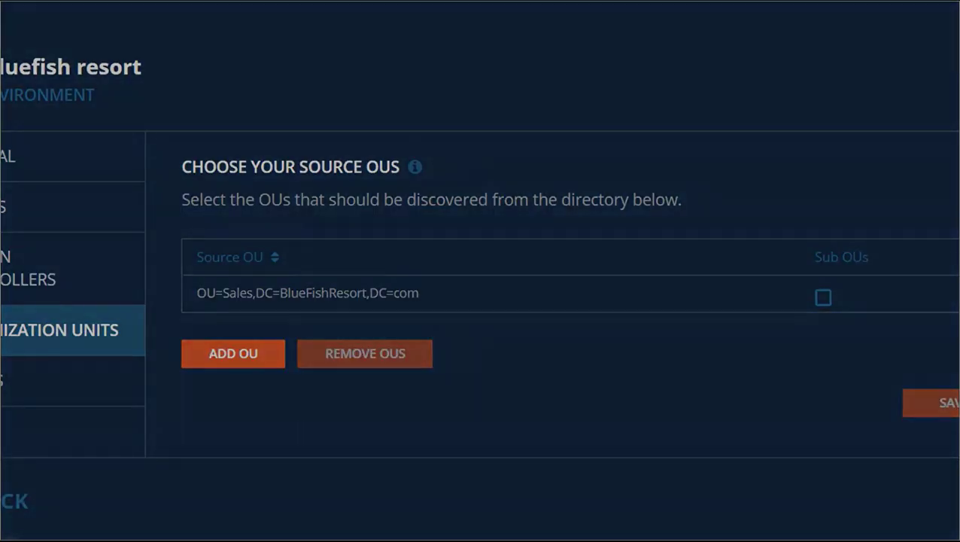